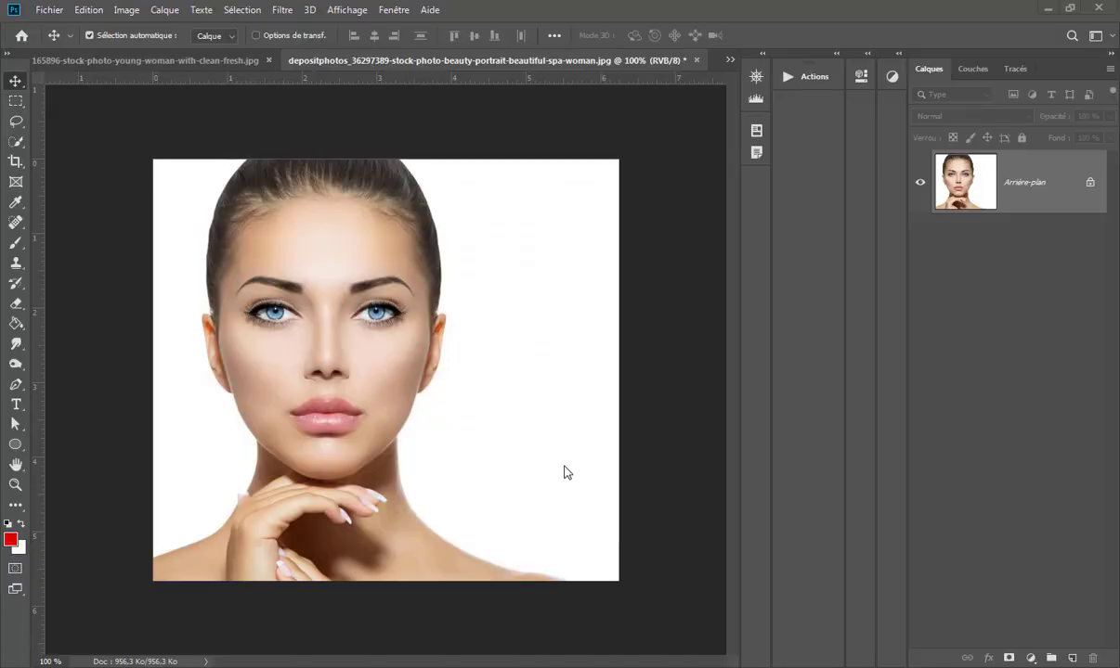
mouse_move(362, 222)
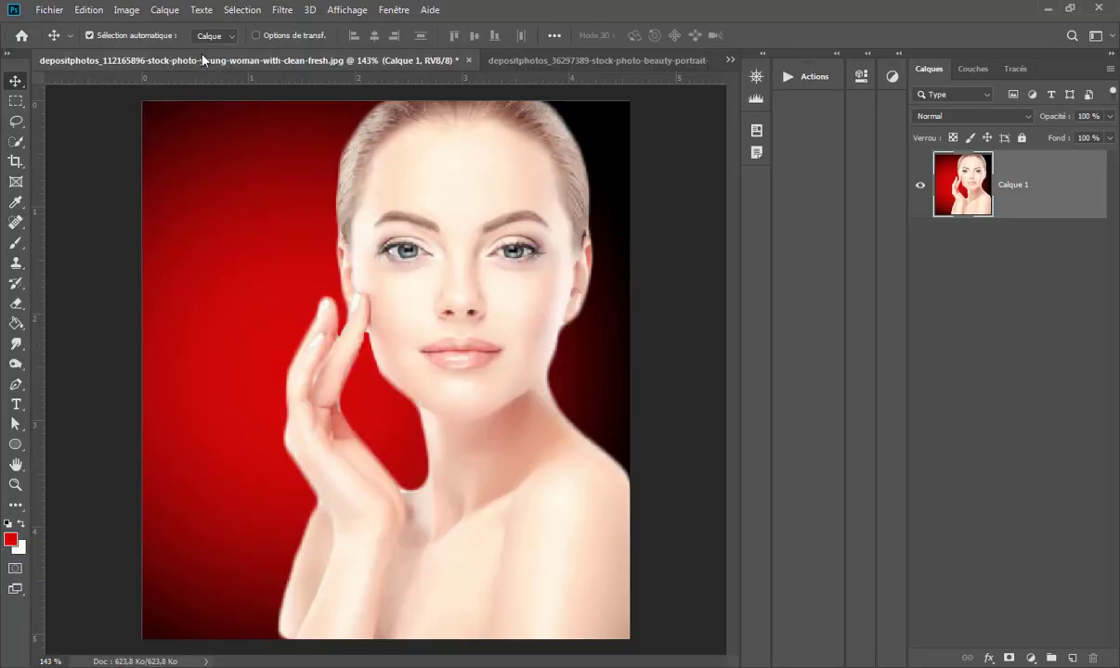
Lasso-select the woman's face on the white-background portrait, forehead to chin
click(596, 59)
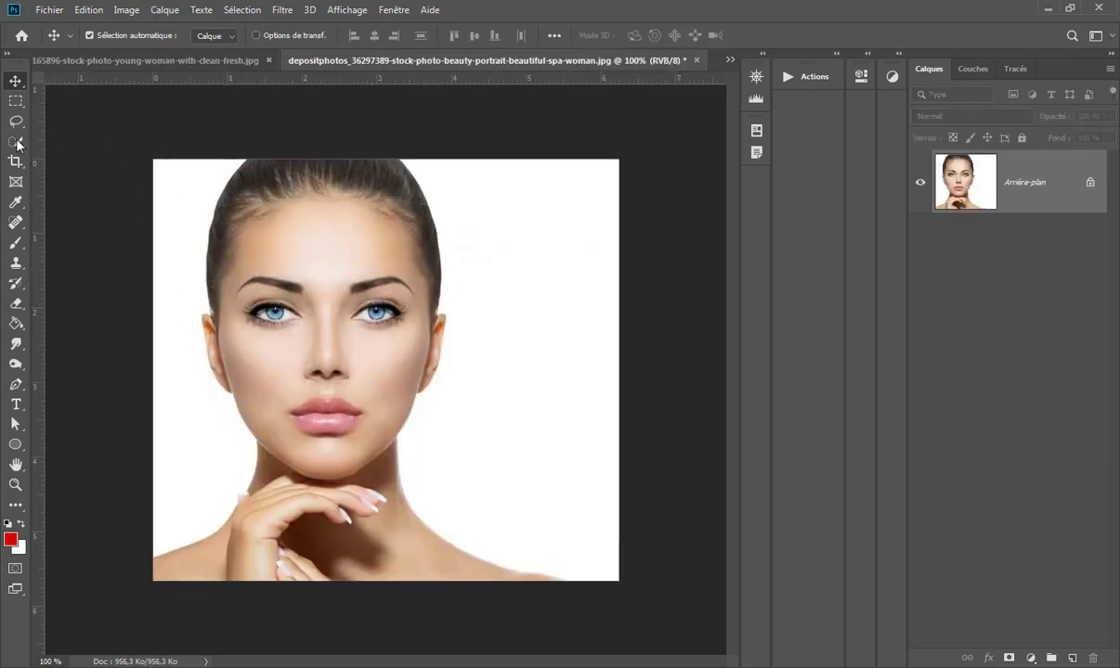
click(17, 123)
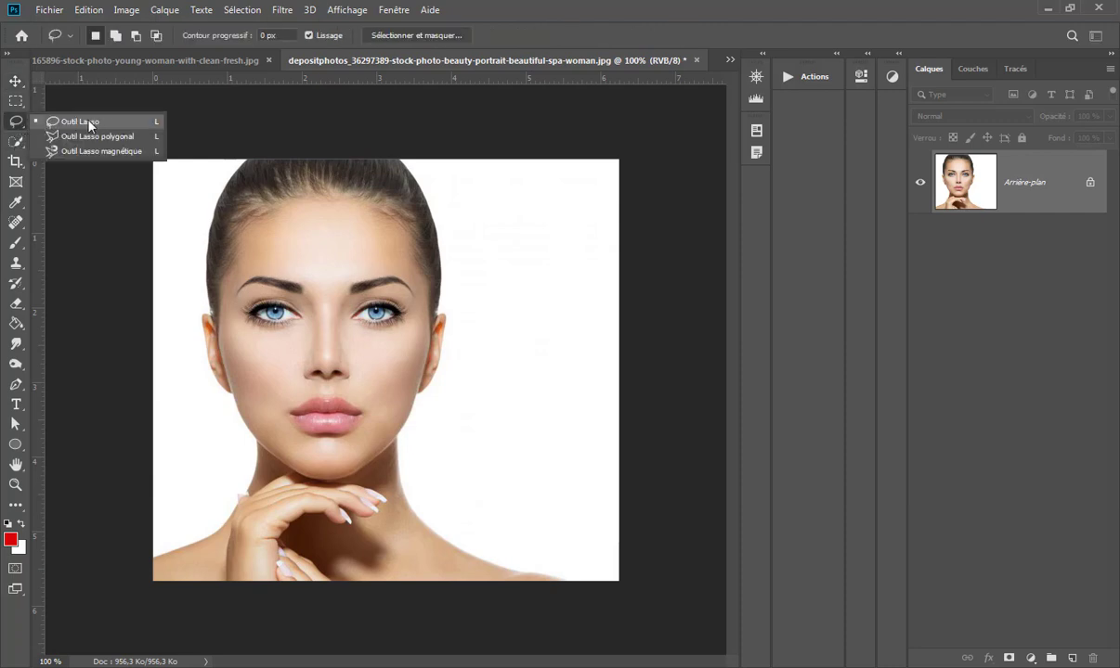
click(78, 122)
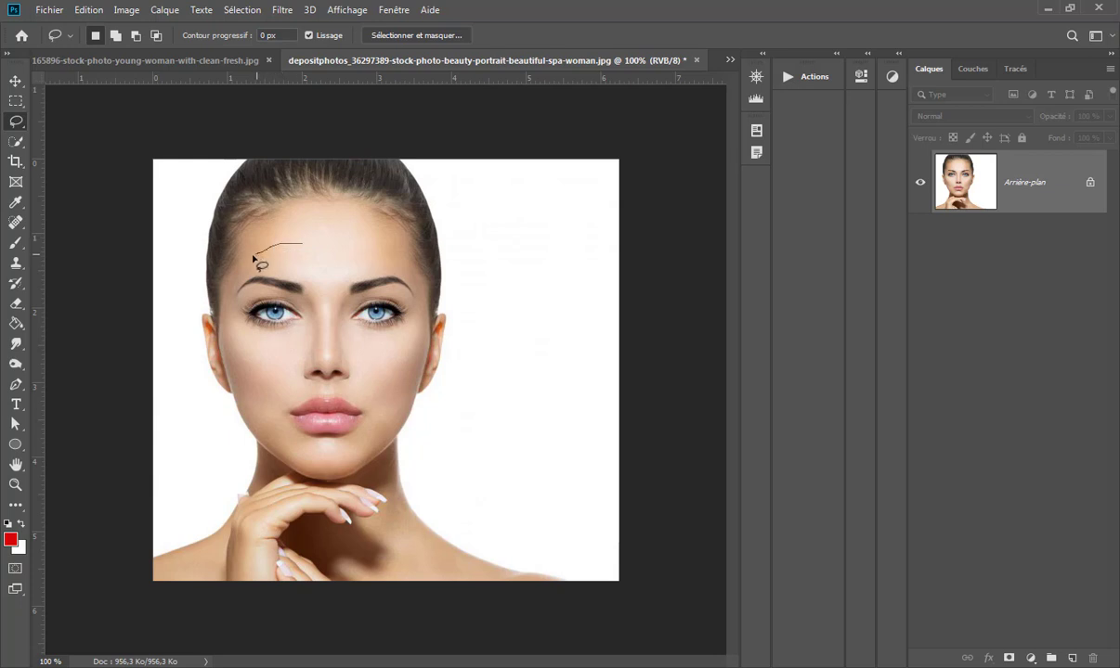
drag(264, 267, 234, 323)
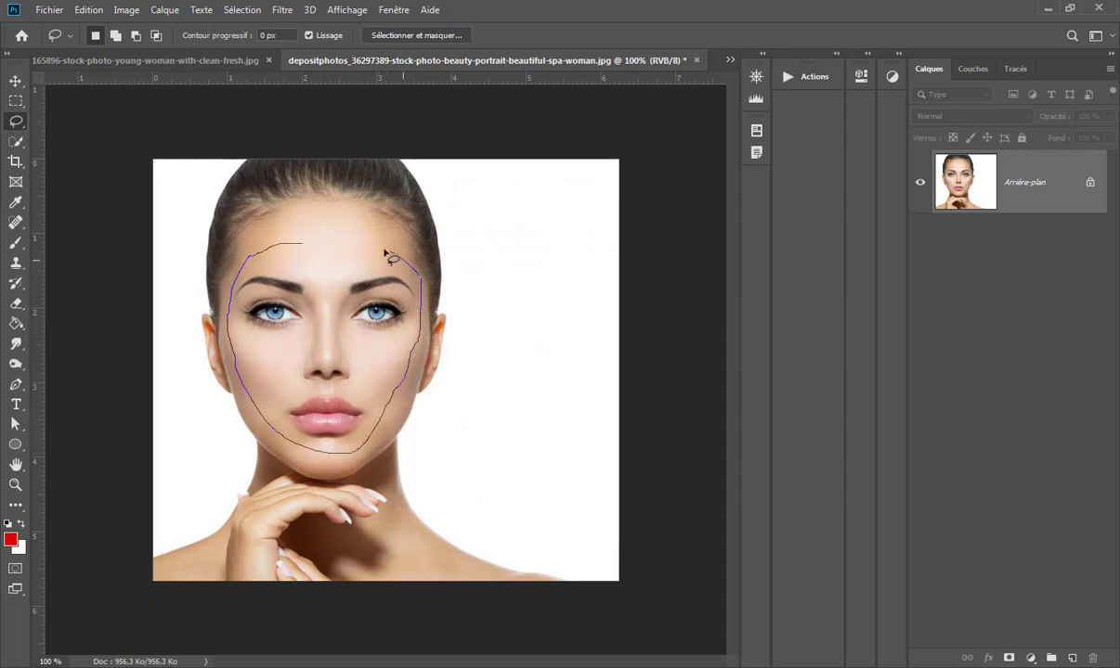
click(282, 252)
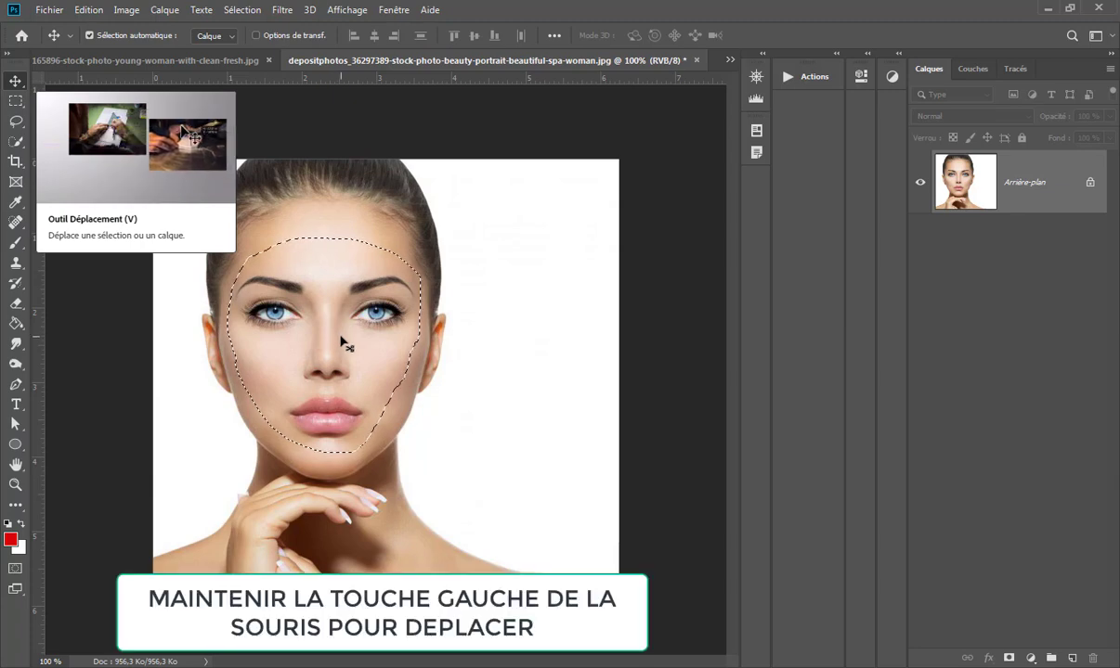
Drag the selected face into the red-background portrait as a new layer
drag(344, 343, 269, 241)
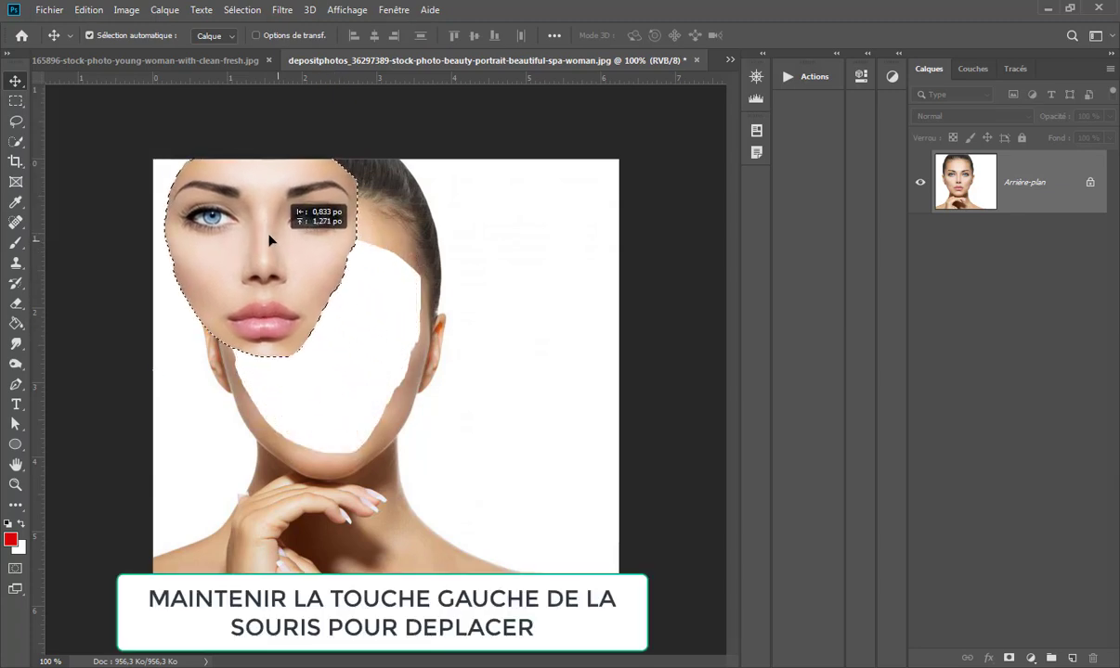
click(145, 60)
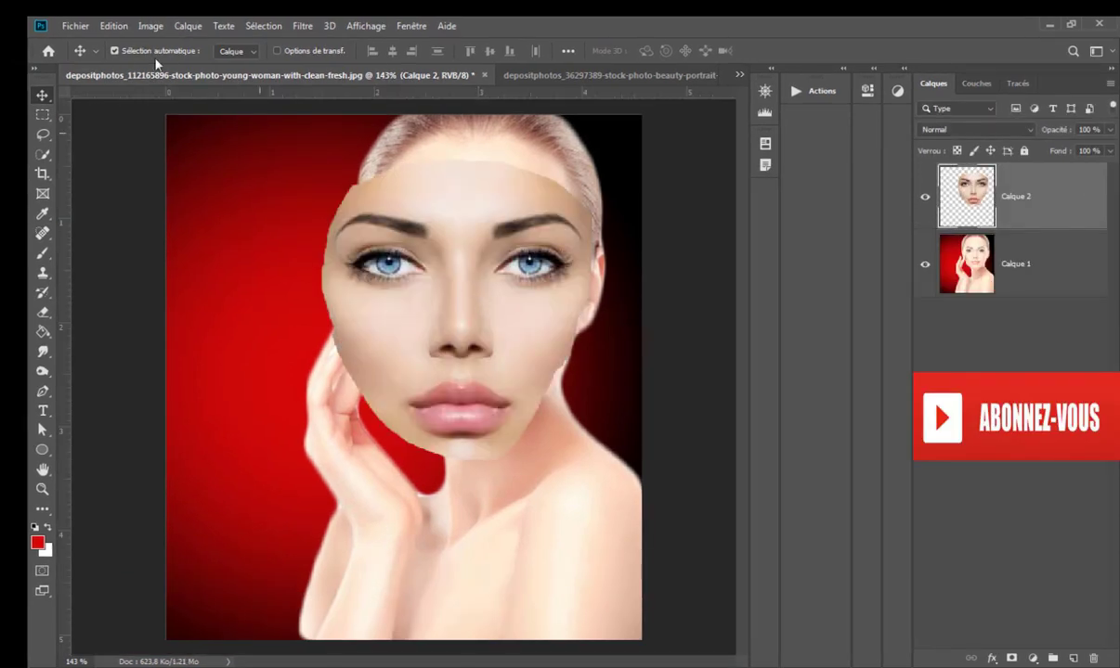
Scale and move the pasted face to line up over the red-portrait face, restoring 100% opacity
click(113, 26)
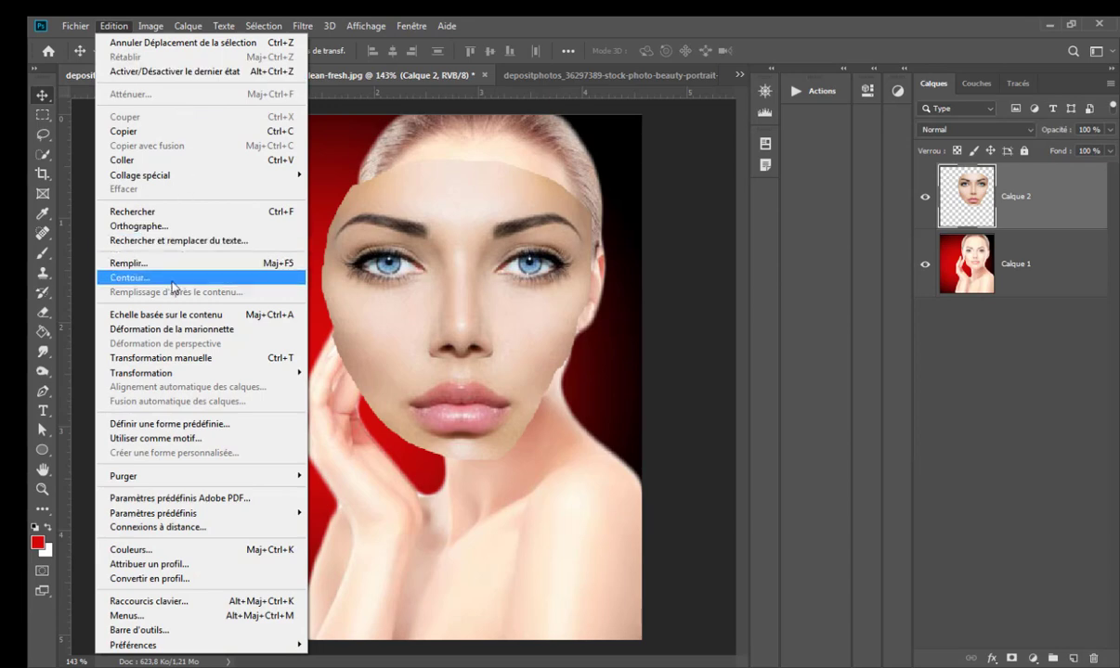
mouse_move(141, 371)
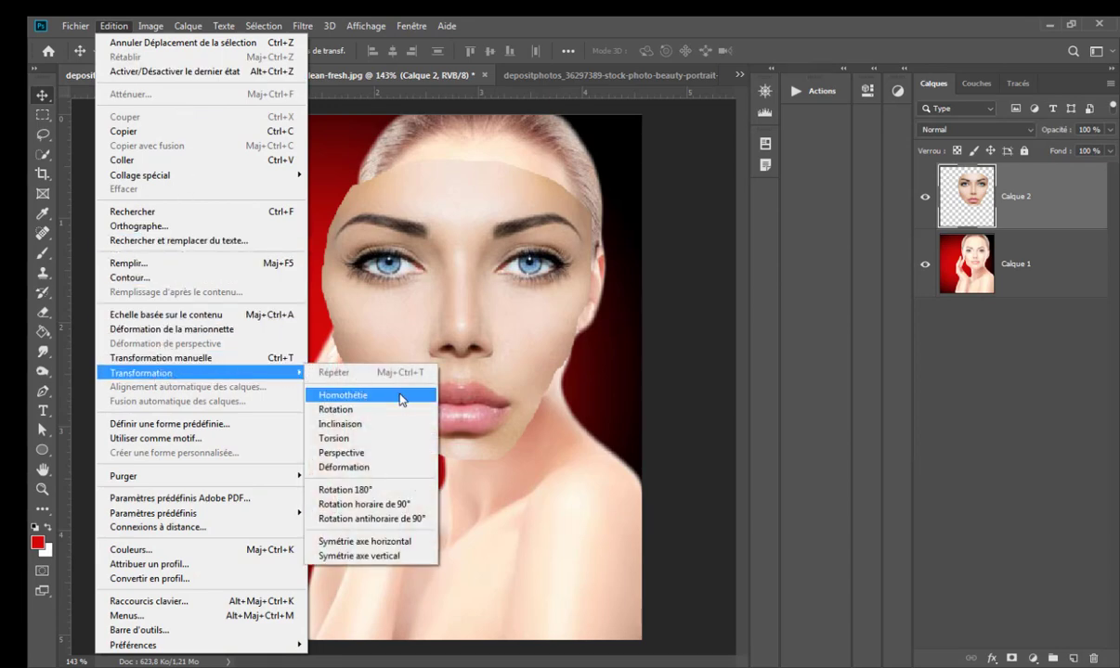
click(341, 394)
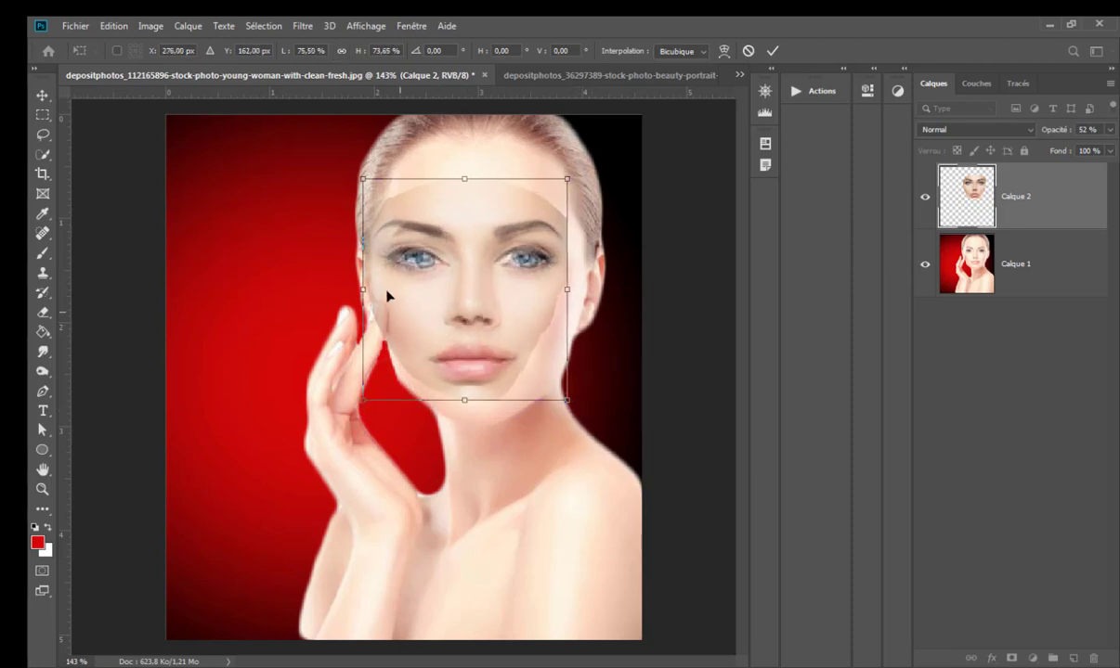
drag(364, 179, 372, 185)
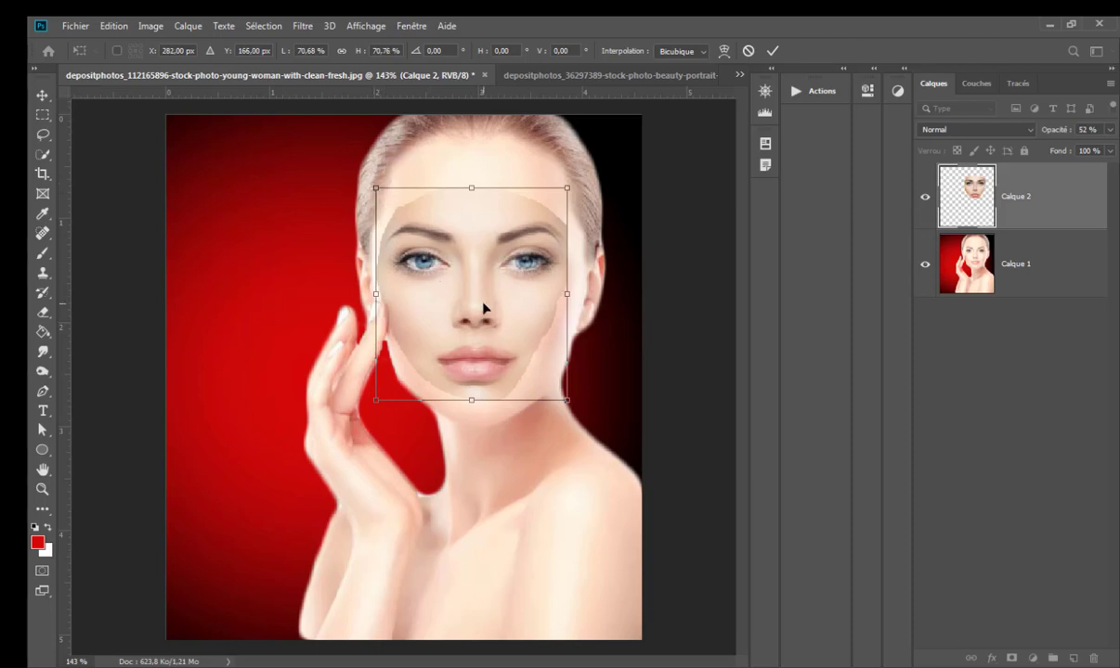
drag(483, 306, 486, 305)
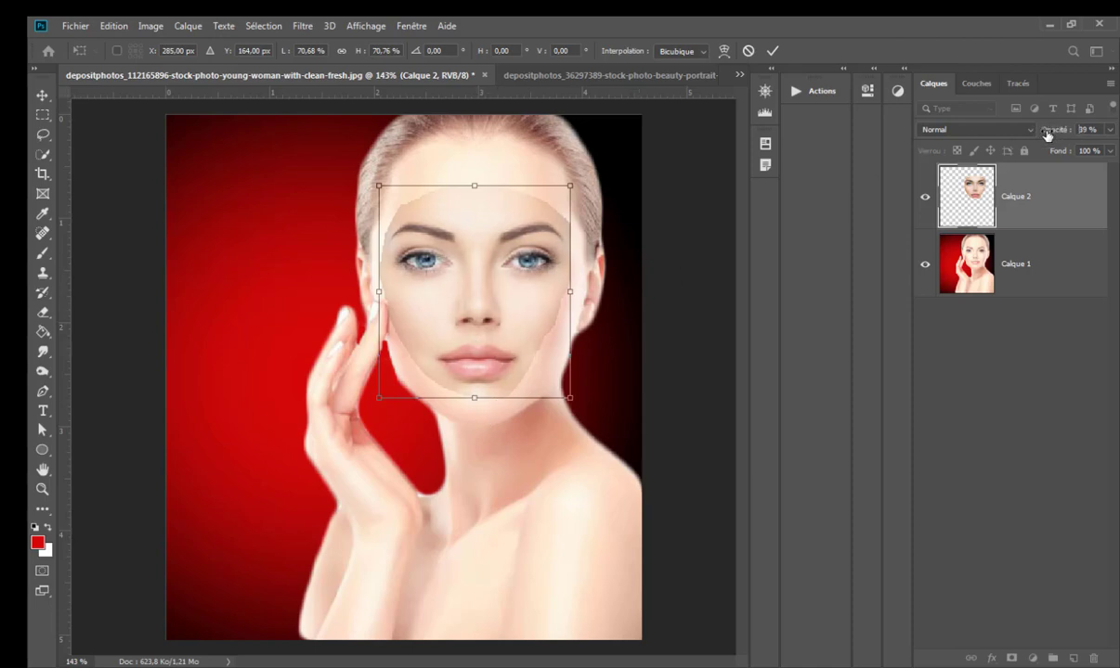
drag(1092, 130, 1081, 130)
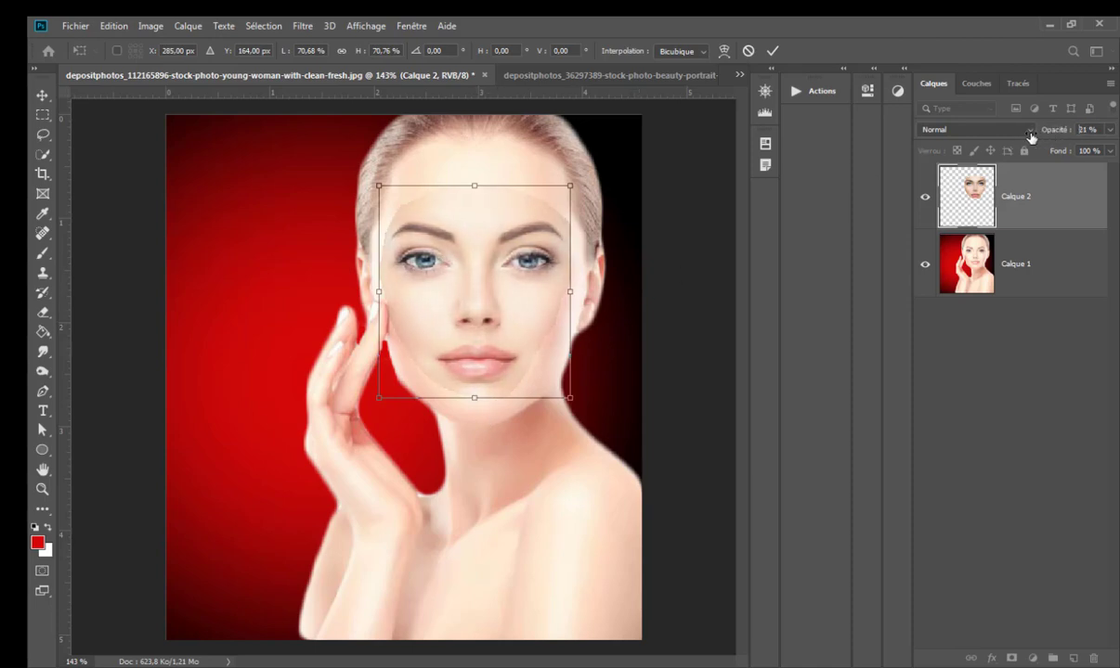
drag(1086, 130, 1099, 130)
text(100)
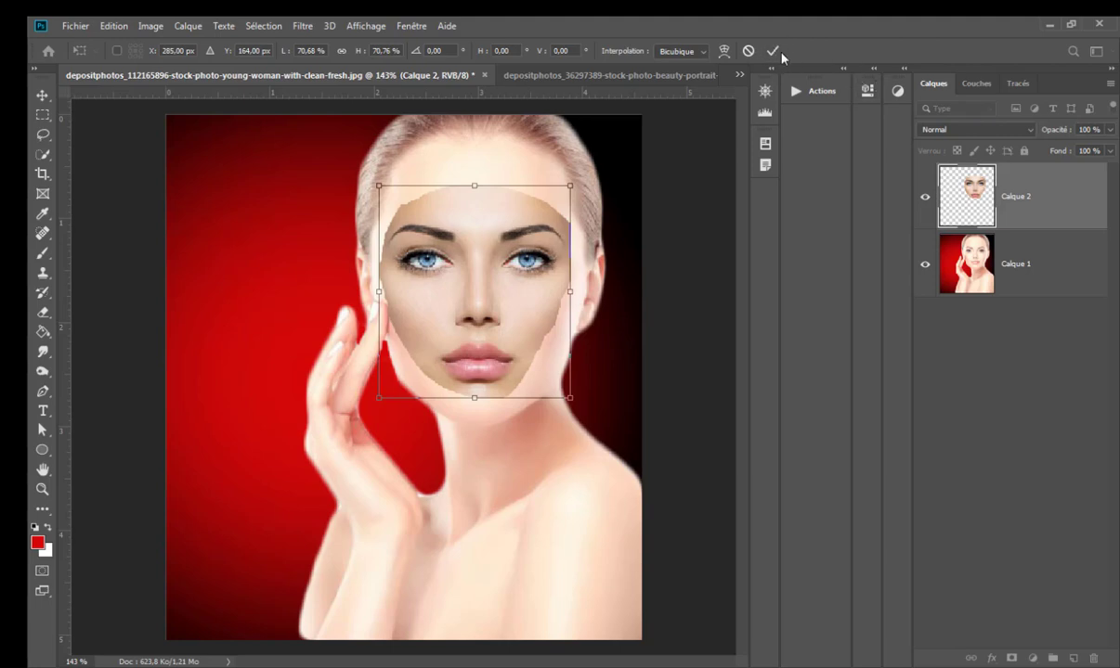
Commit the face transform and duplicate the base portrait layer beneath it
click(773, 52)
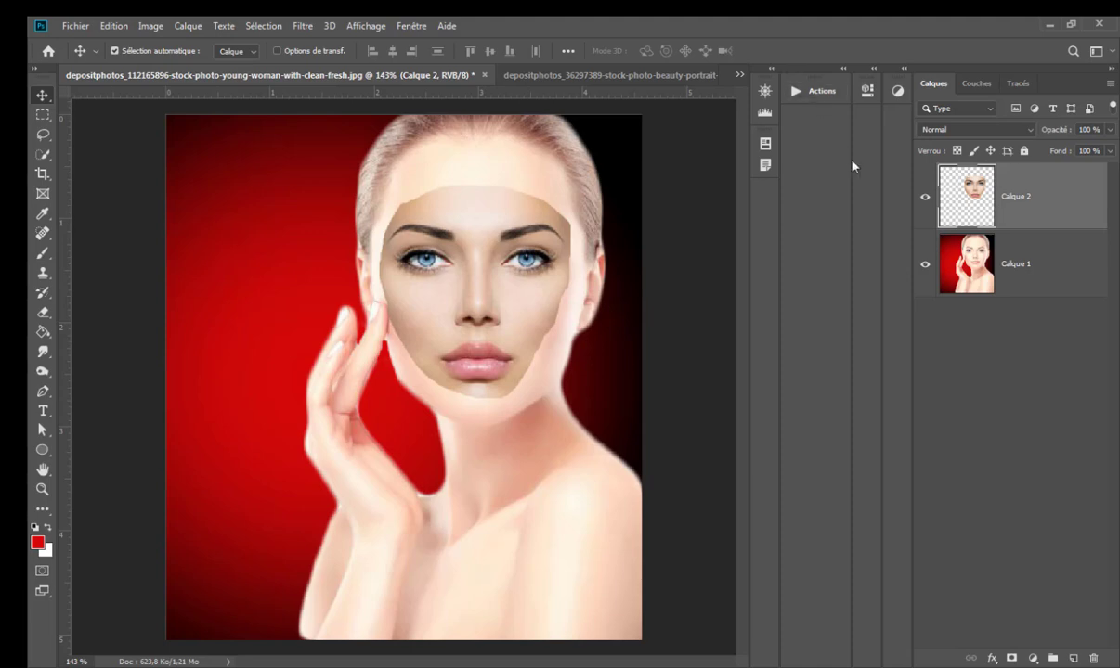
click(1017, 263)
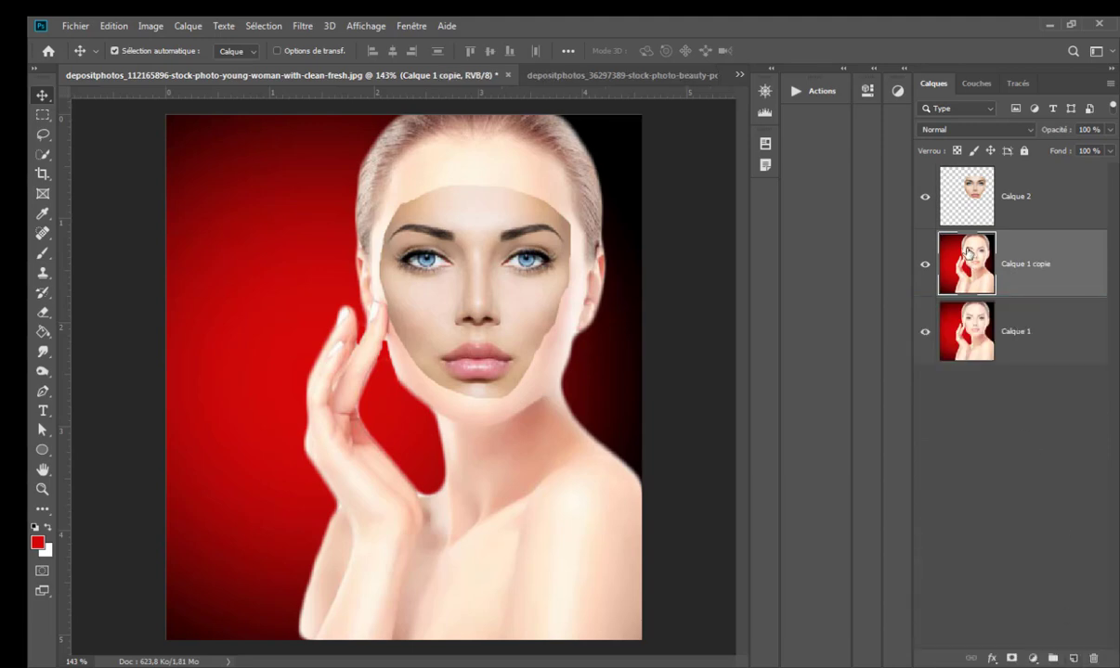
Load Calque 2's outline as a selection and contract it inward via Sélection > Modifier > Contracter
click(965, 197)
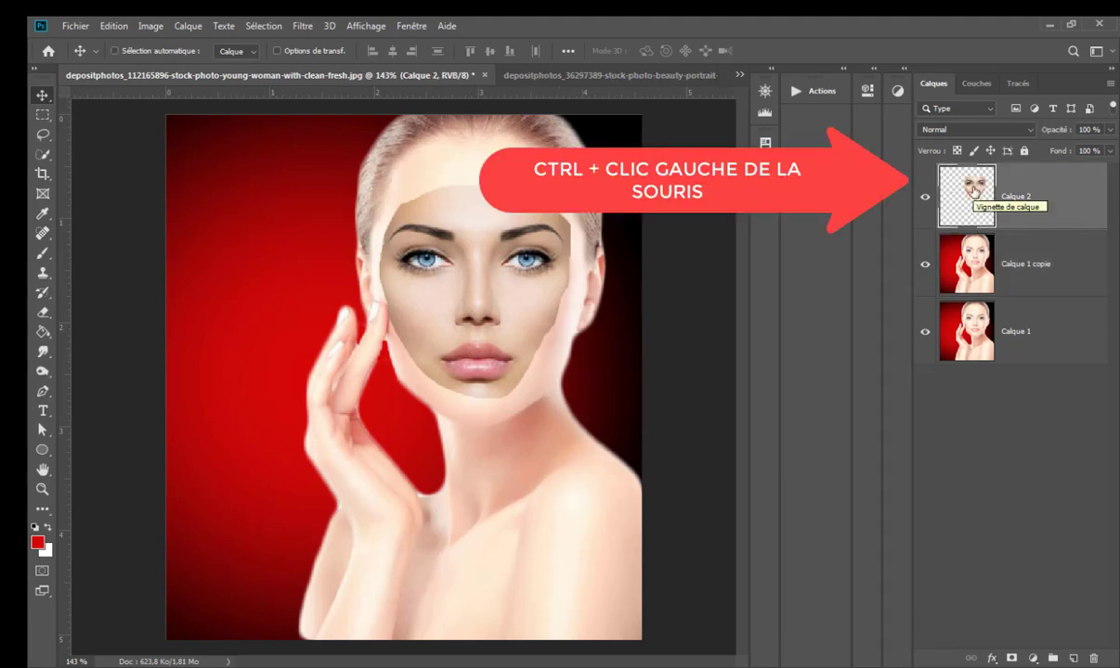
click(965, 195)
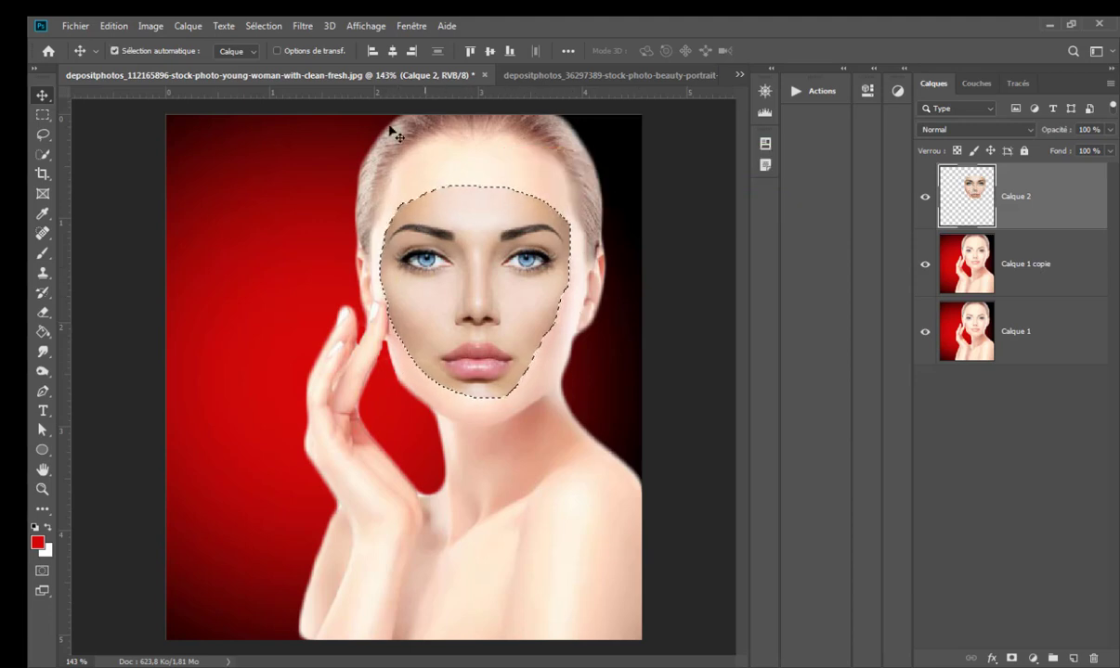
click(264, 26)
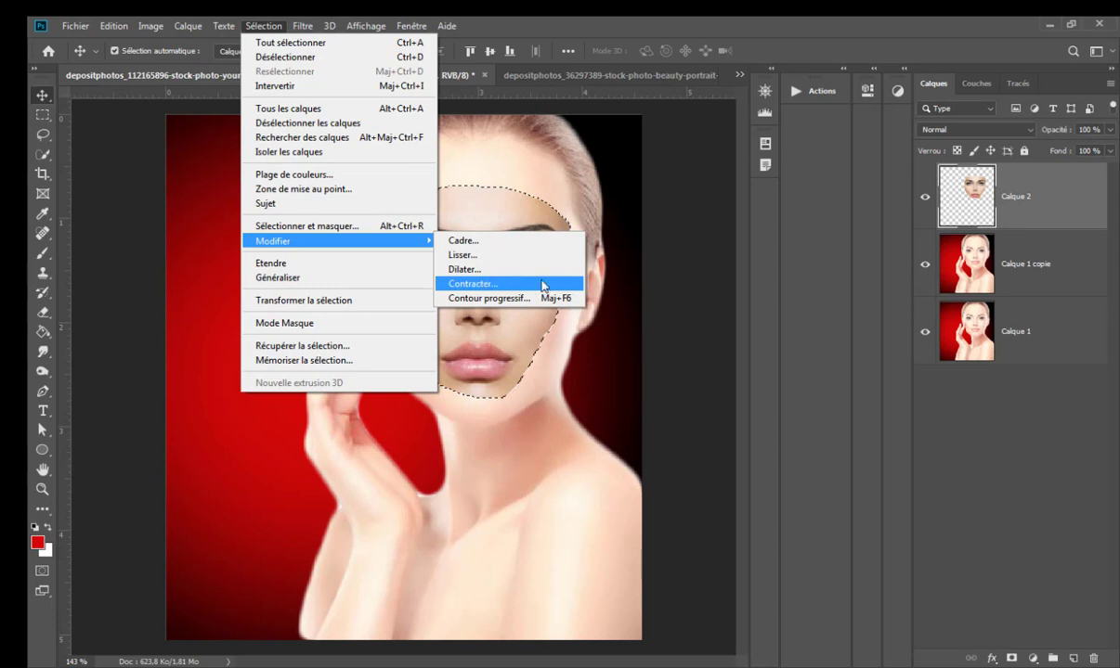
click(471, 282)
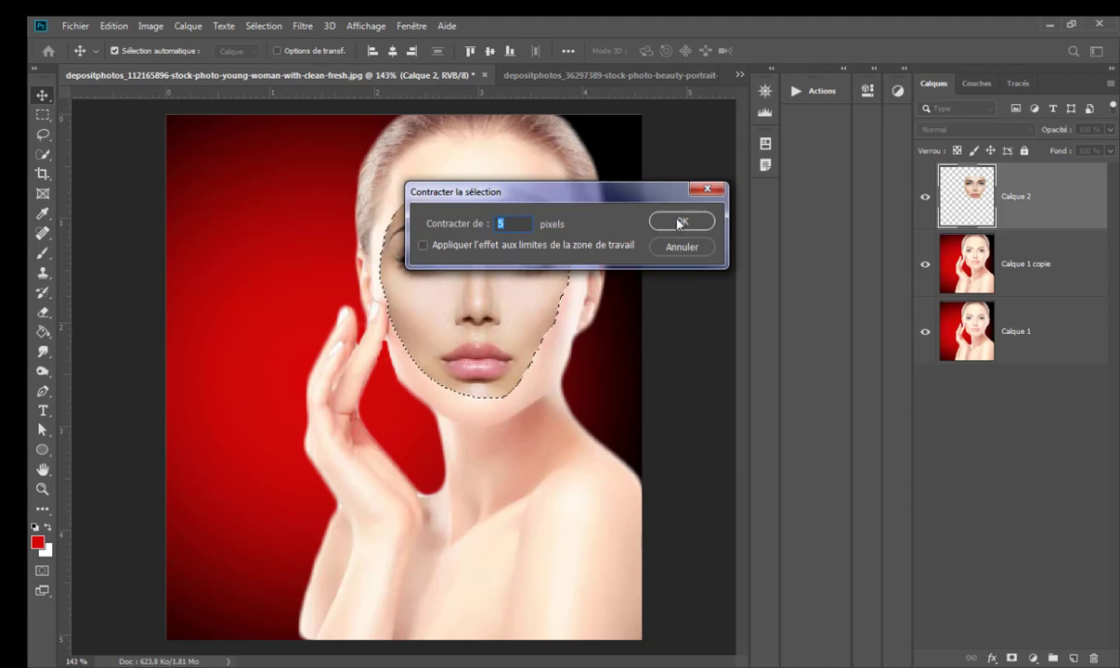
click(681, 223)
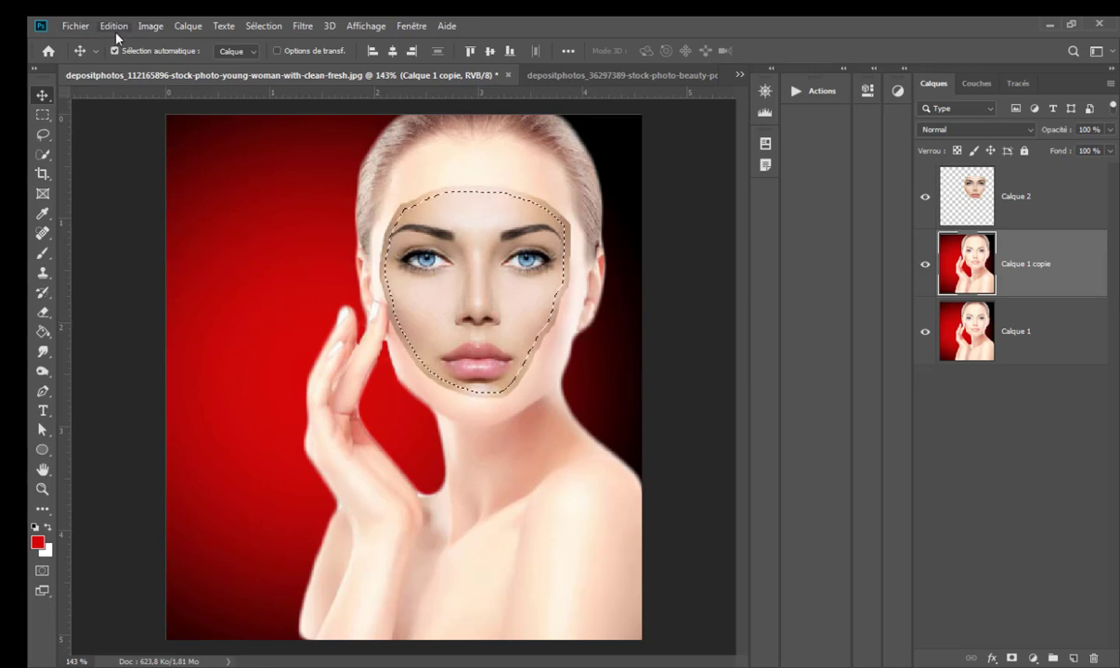
Cut the contracted face area out of Calque 1 copie and check the hole with layer visibility
click(114, 26)
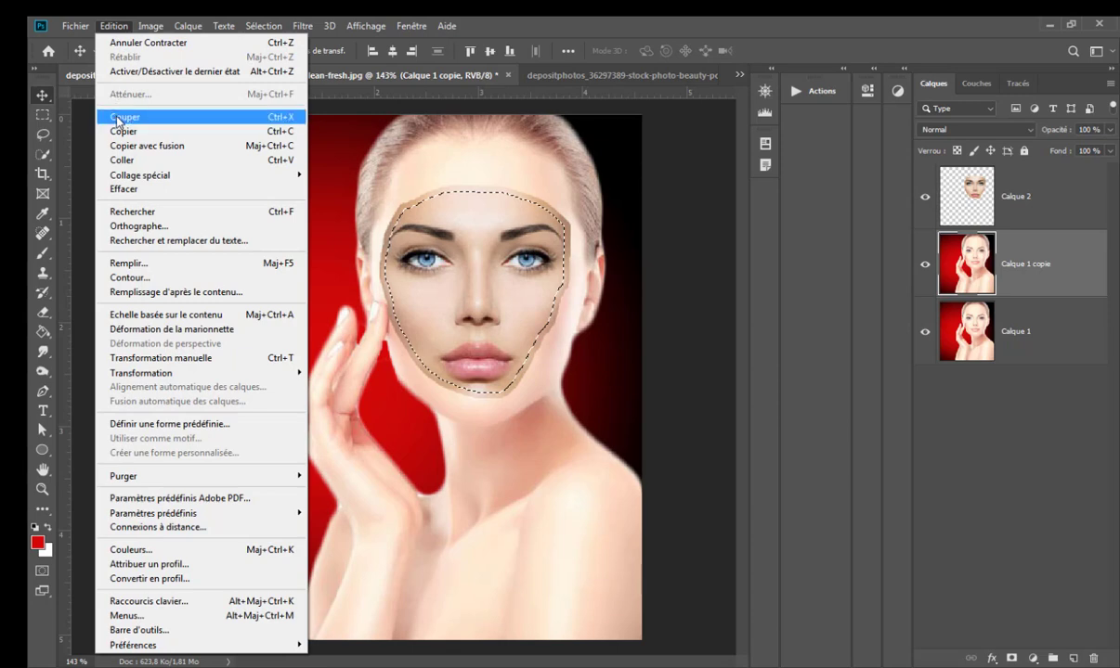
click(125, 115)
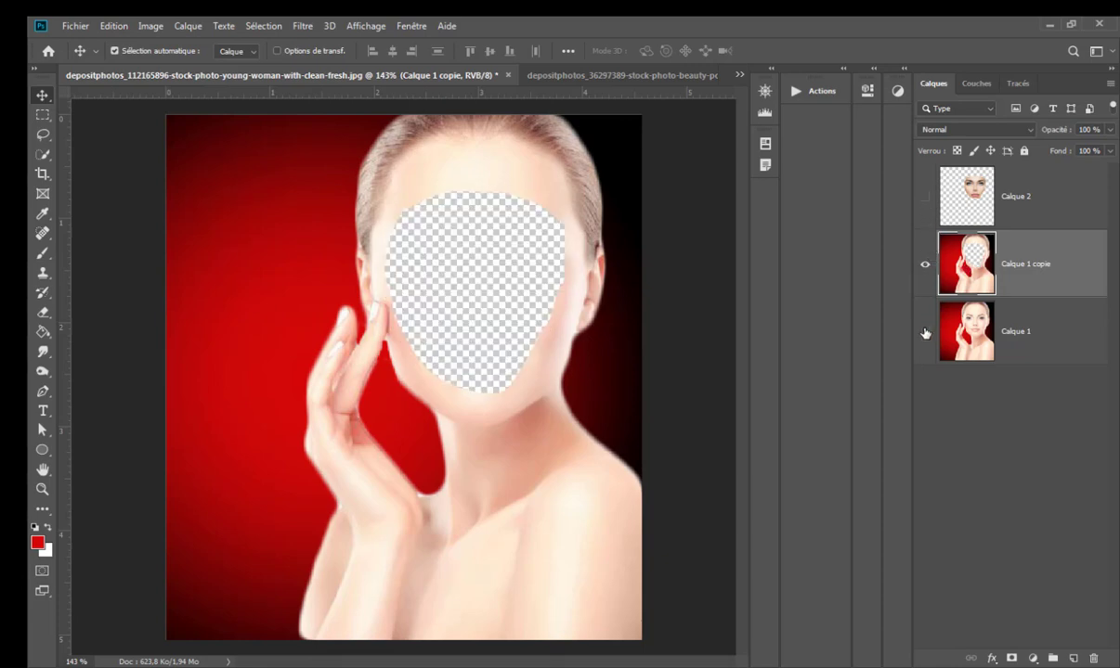
click(924, 201)
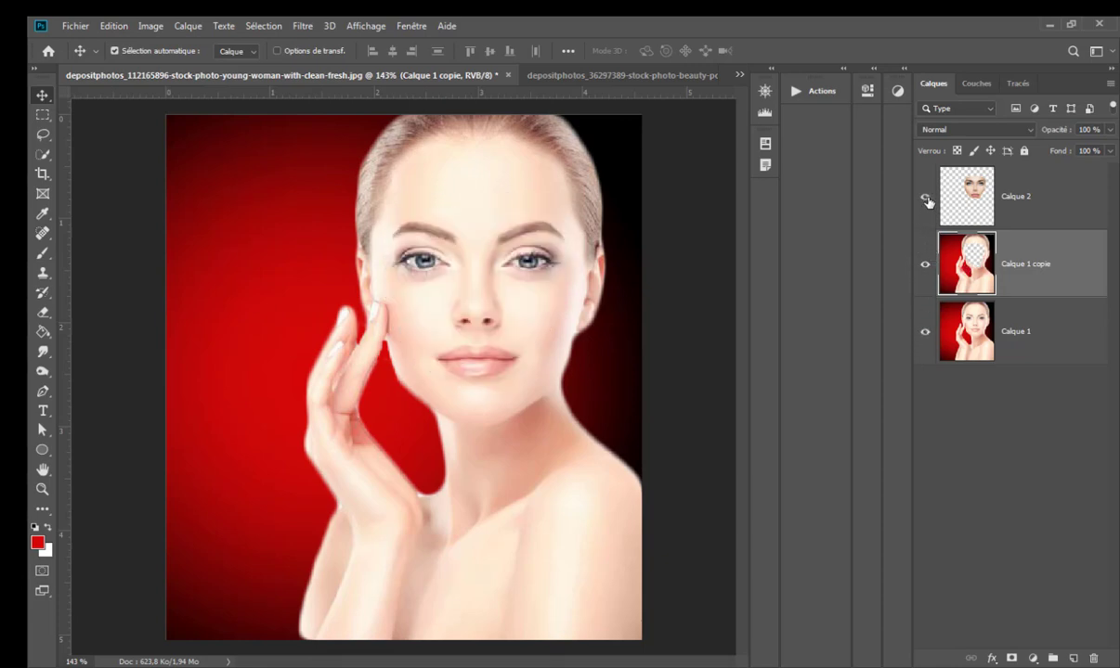
Show the pasted face layer again and hide its duplicate, Calque 2 copie
click(925, 197)
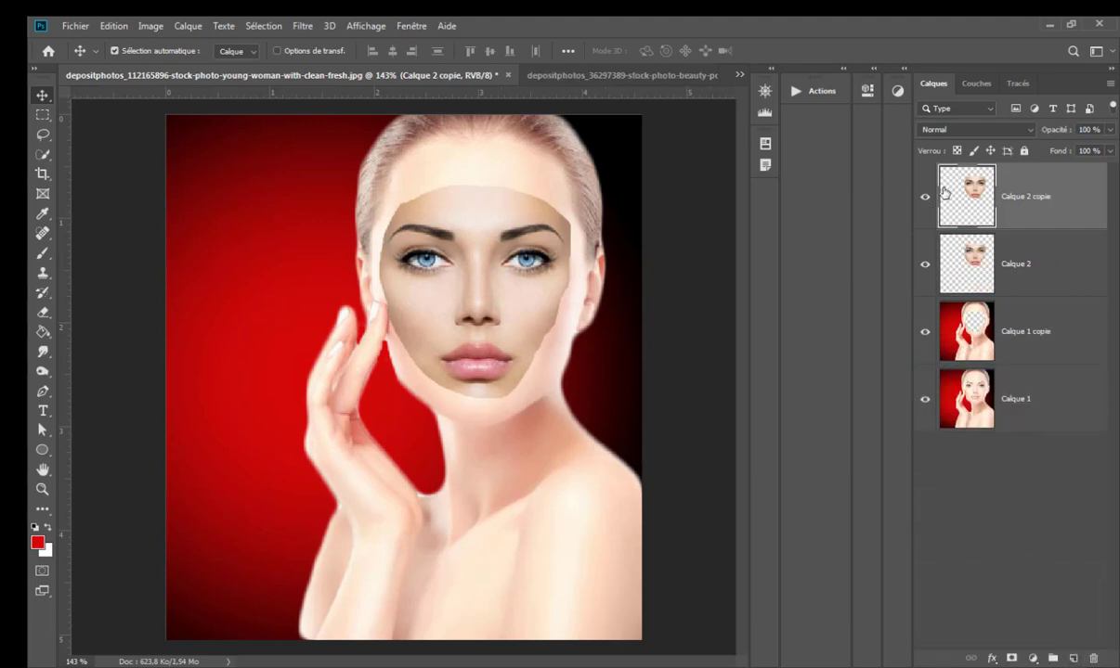
click(925, 197)
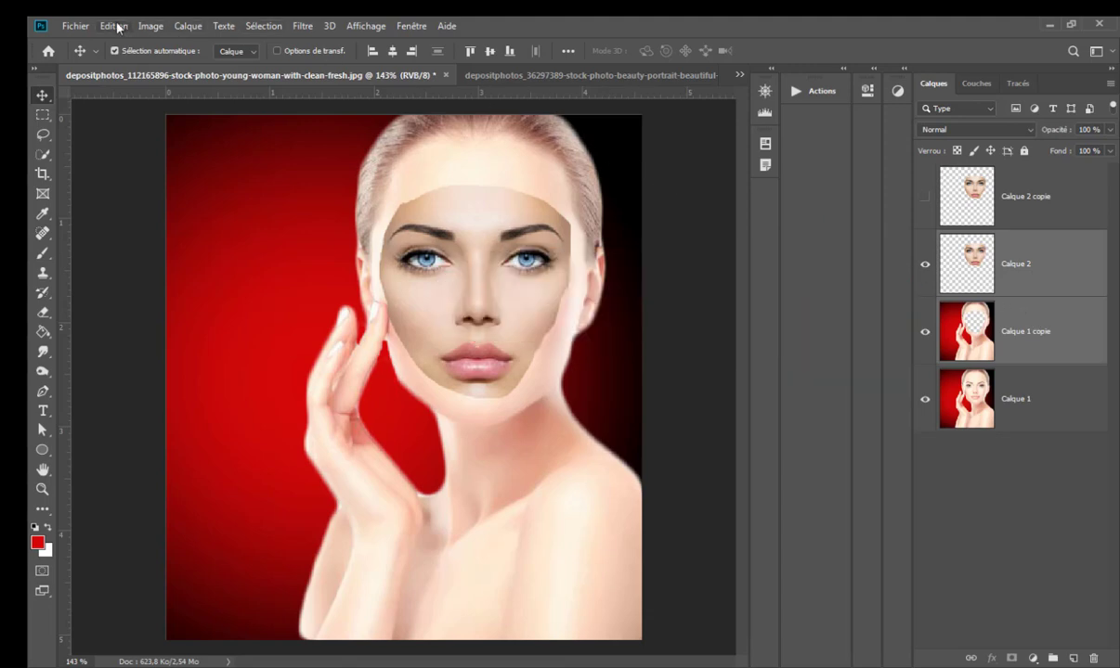
Run Fusion automatique des calques with Tons et couleurs continus to blend the face seamlessly
click(151, 26)
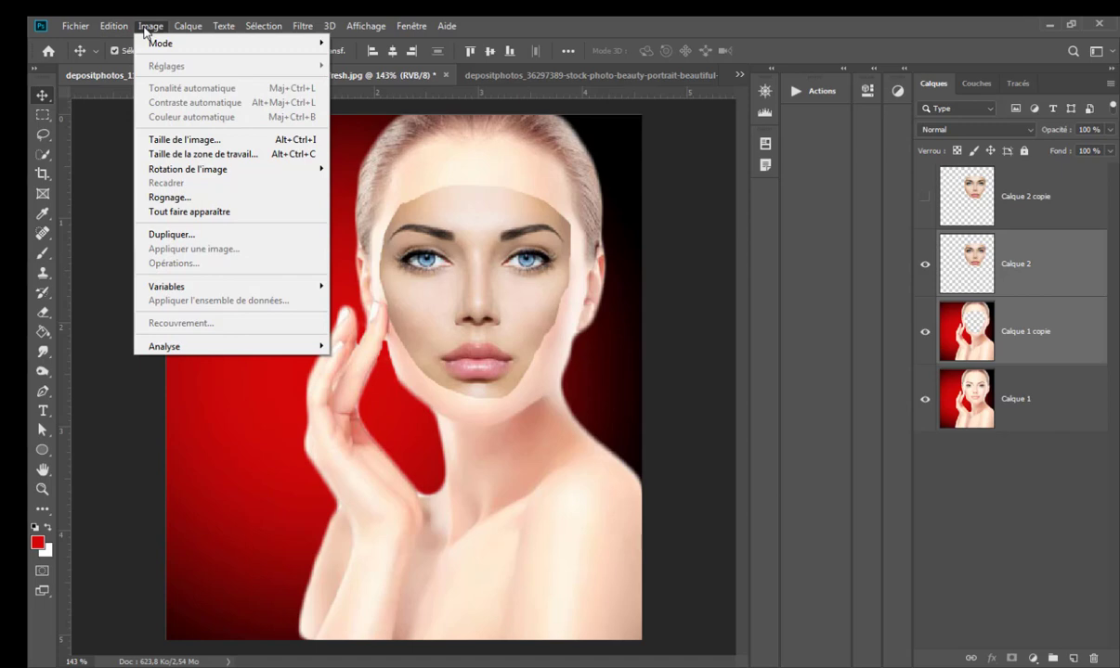
click(113, 26)
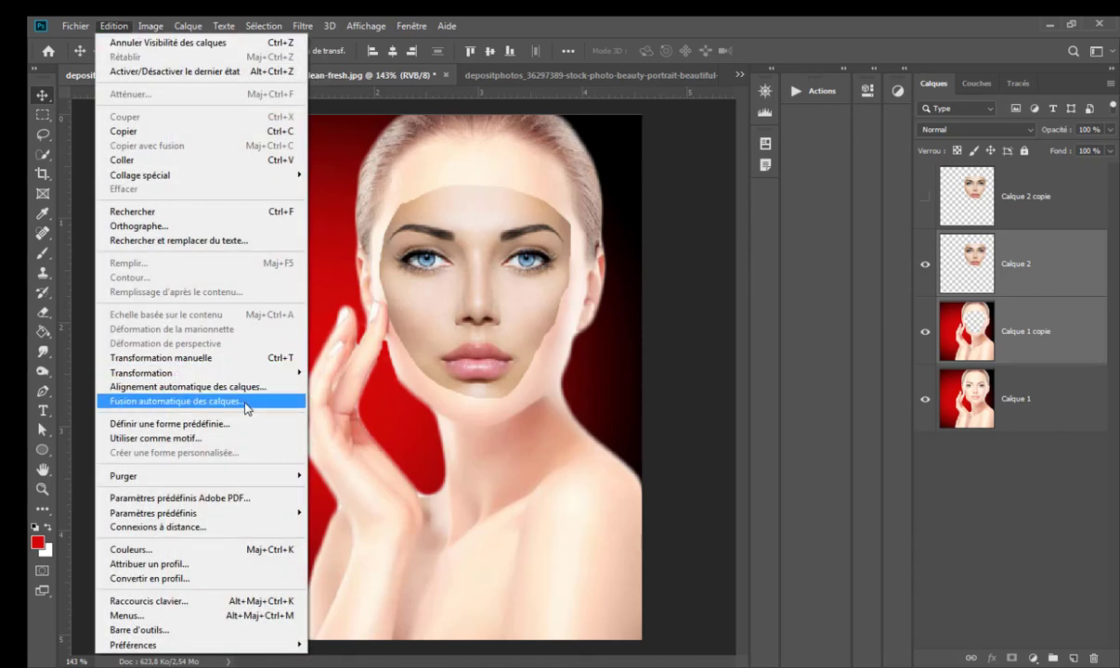
mouse_move(182, 407)
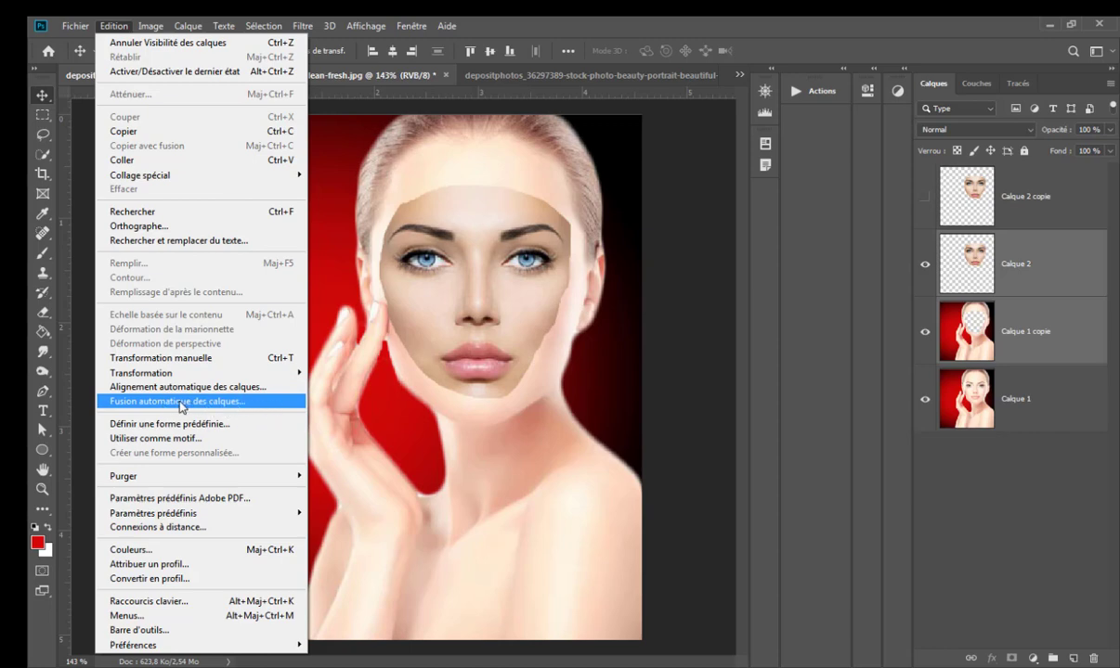
click(177, 401)
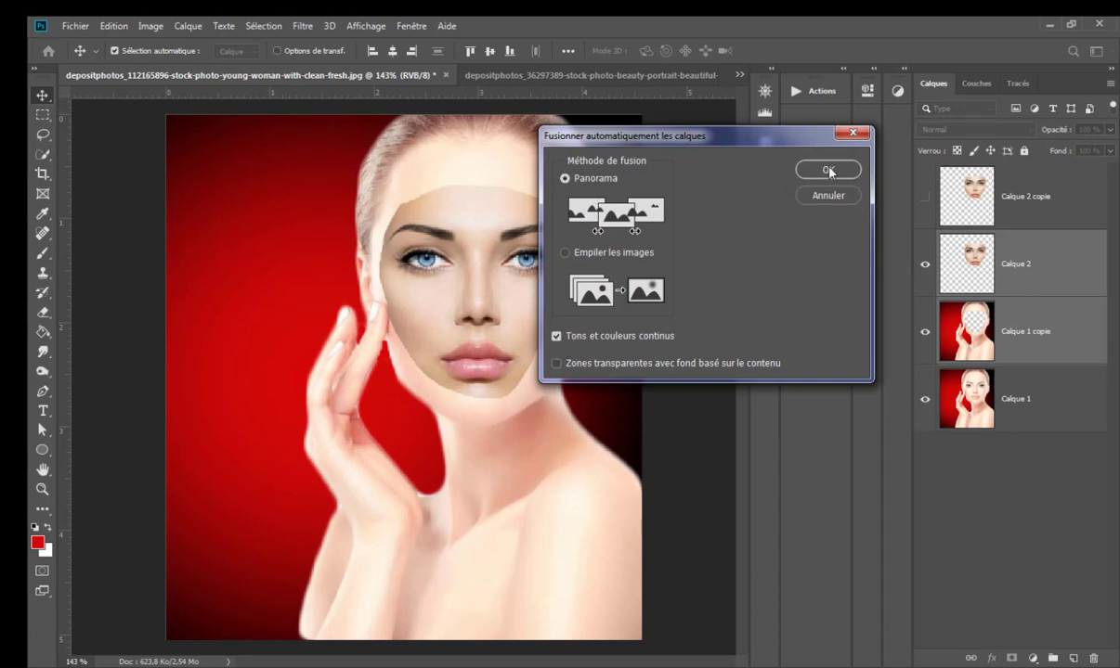
click(828, 170)
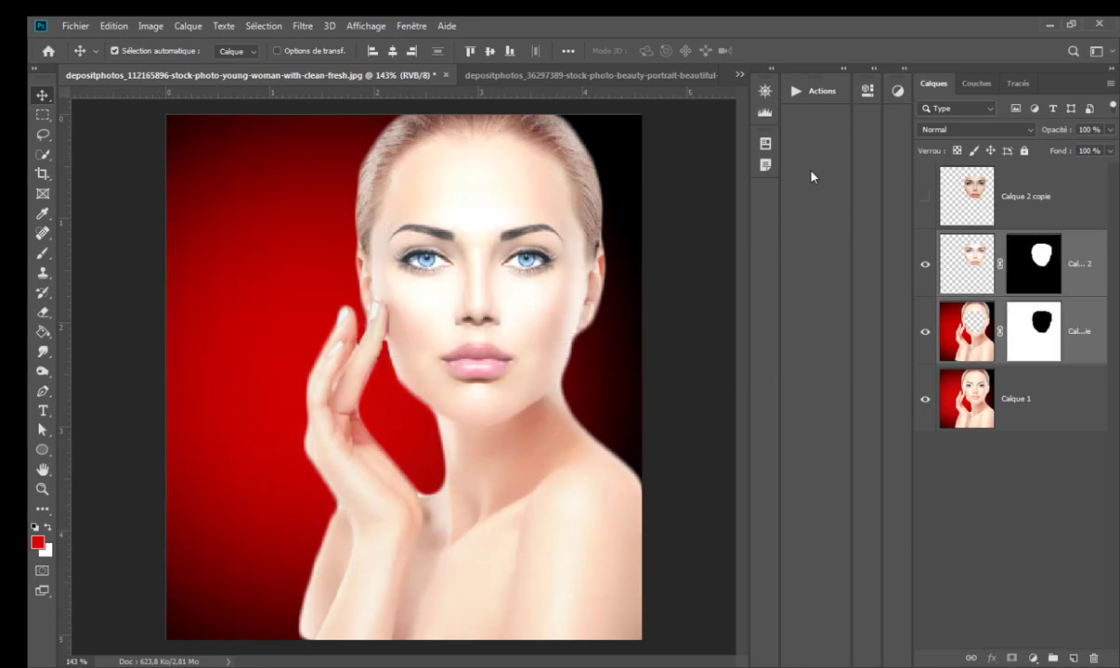